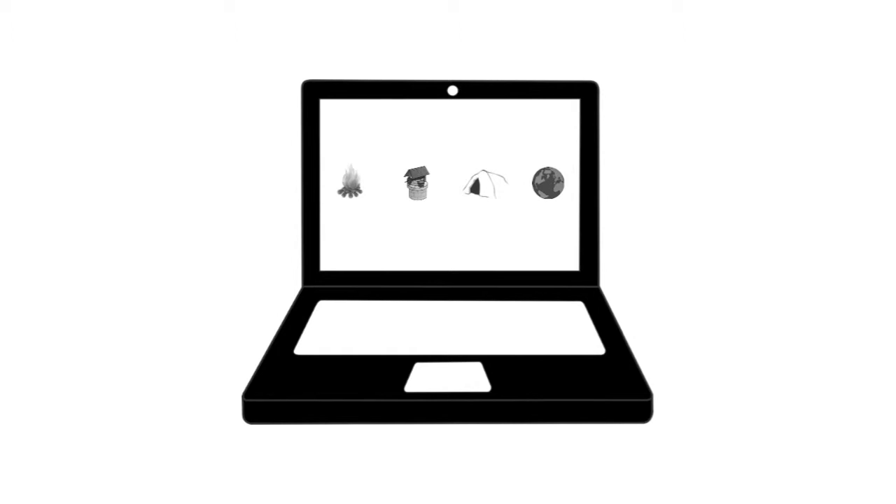
pyautogui.click(350, 184)
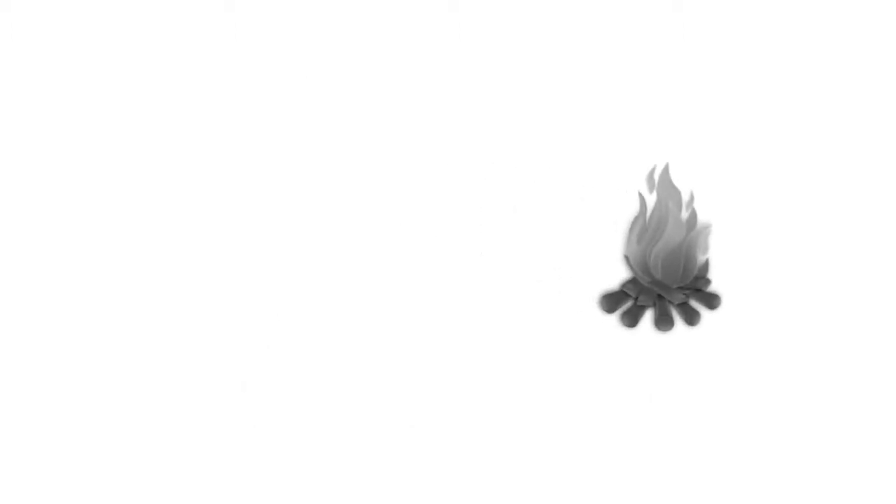